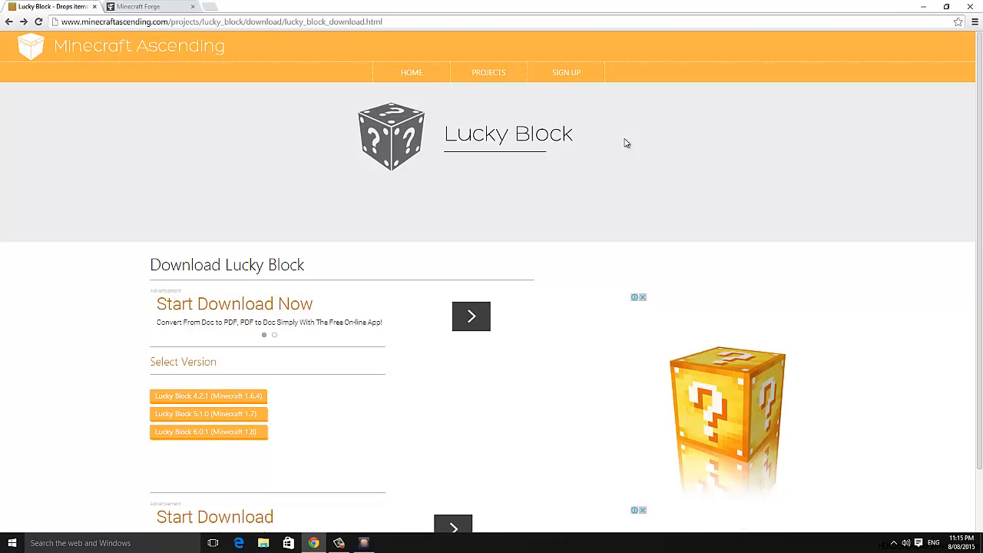
Step: Download the Lucky Block mod release for Minecraft 1.8 from Minecraft Ascending
{"action": "left_click", "coordinate": [146, 7]}
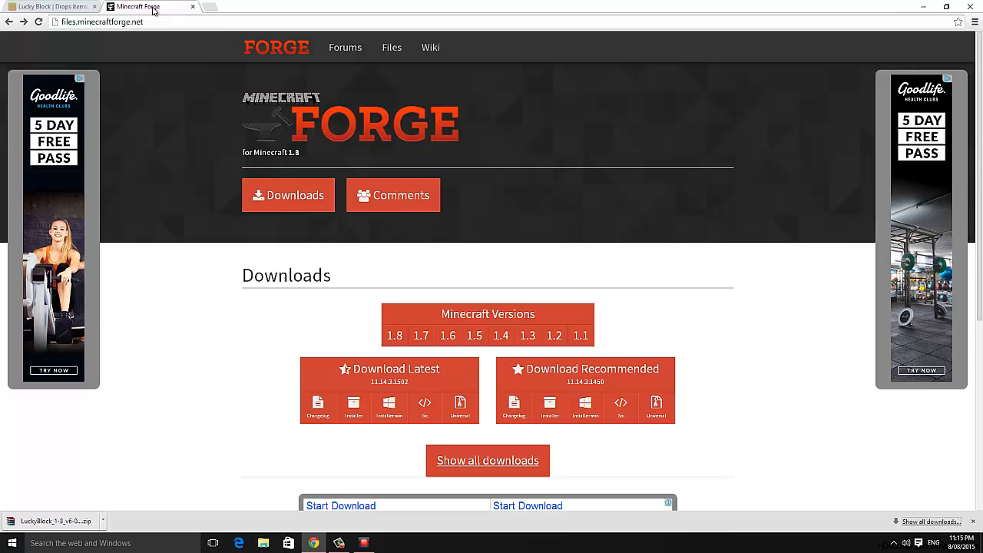
{"action": "mouse_move", "coordinate": [393, 193]}
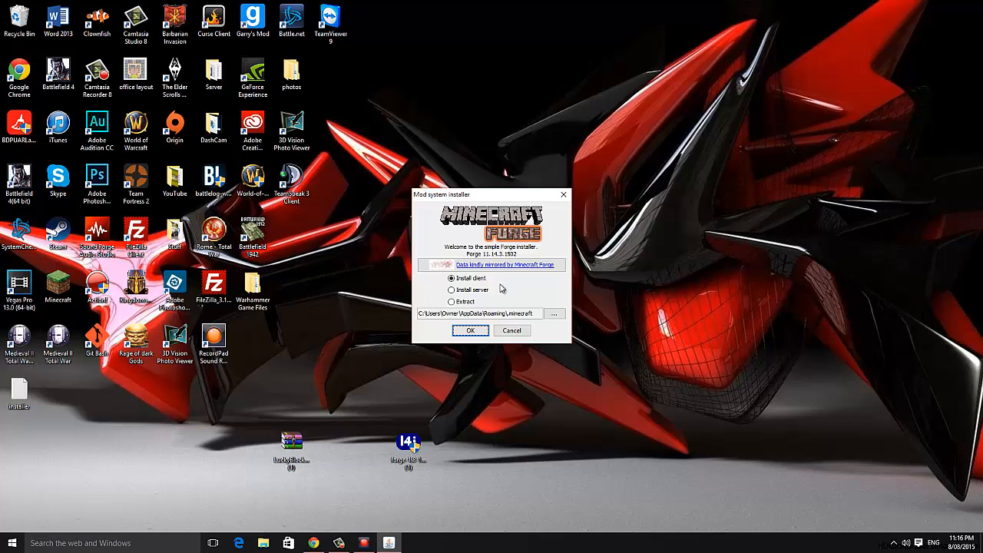
Step: Confirm the Forge 11.14.3.1502 client install into the .minecraft folder
{"action": "left_click", "coordinate": [470, 330]}
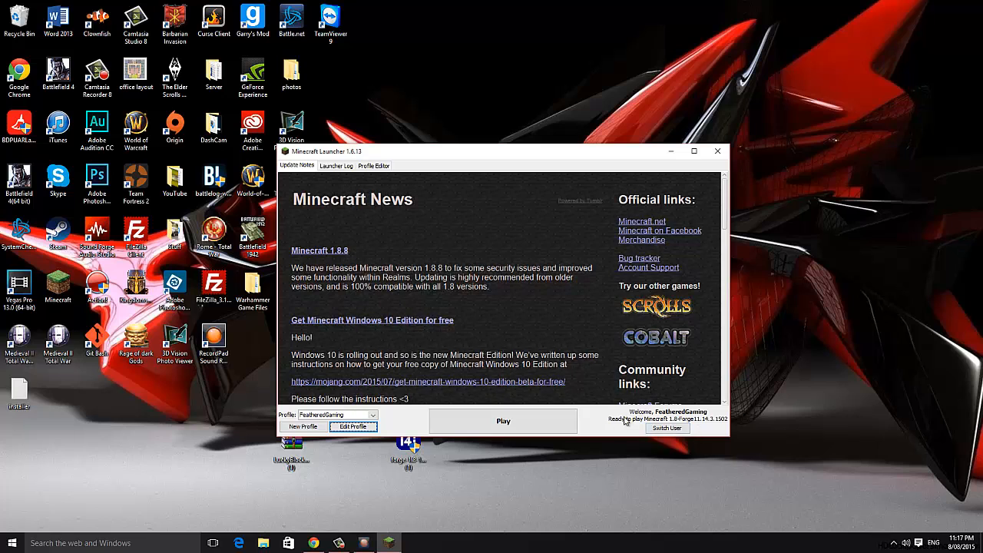
Step: Launch Minecraft 1.8 with the Forge profile to load its mods, then quit the game
{"action": "left_click", "coordinate": [504, 421]}
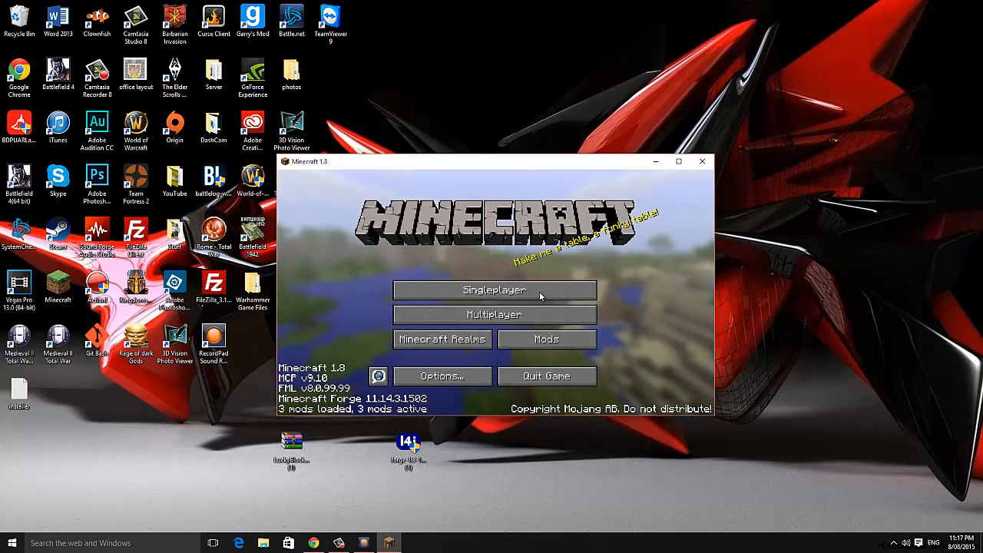
{"action": "left_click", "coordinate": [704, 162]}
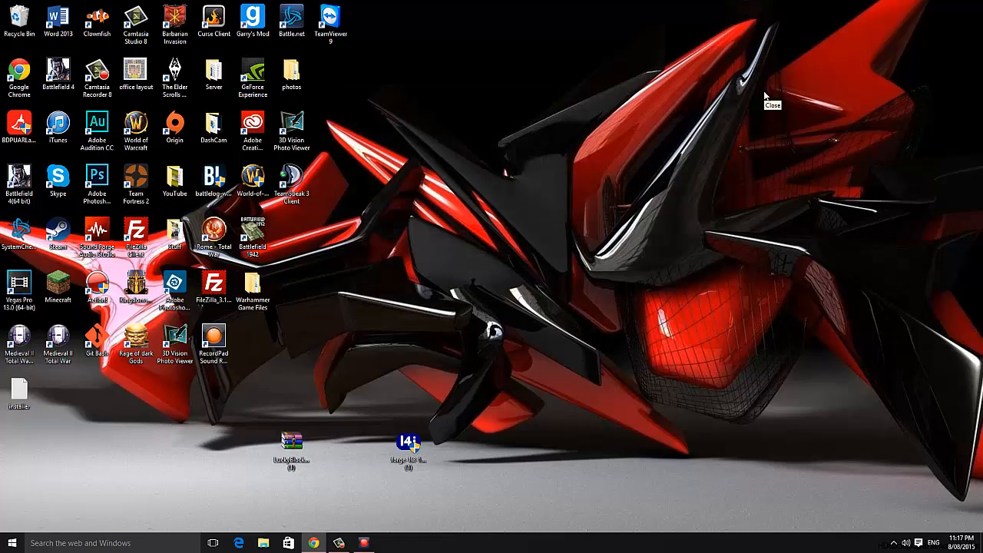
{"action": "mouse_move", "coordinate": [140, 476]}
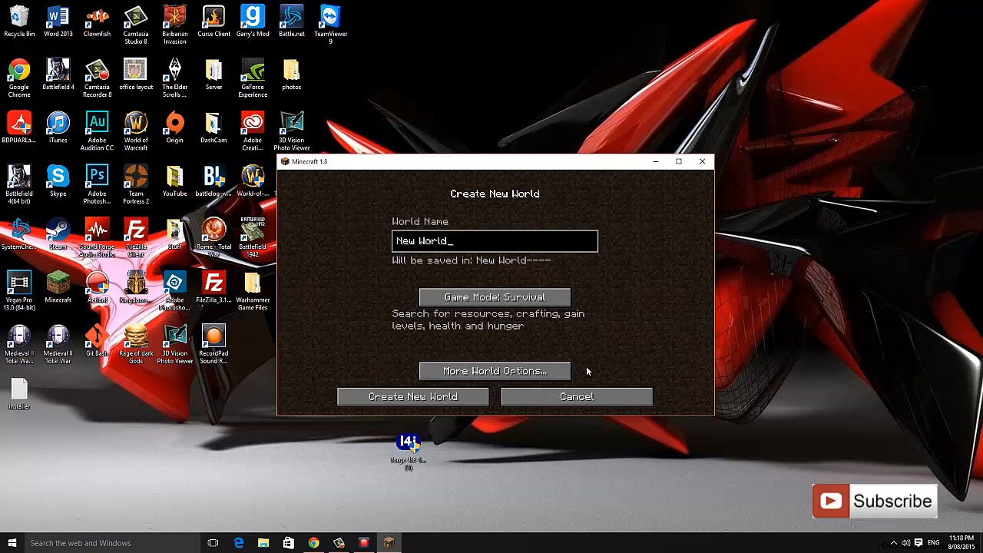
Step: Create the new world in Creative mode and show the Lucky Block under Building Blocks
{"action": "left_click", "coordinate": [412, 396]}
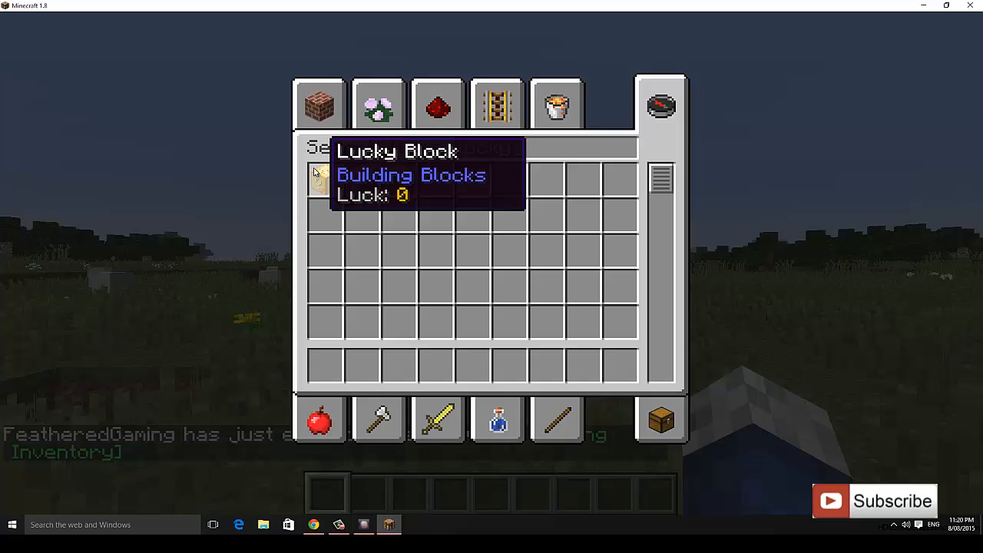